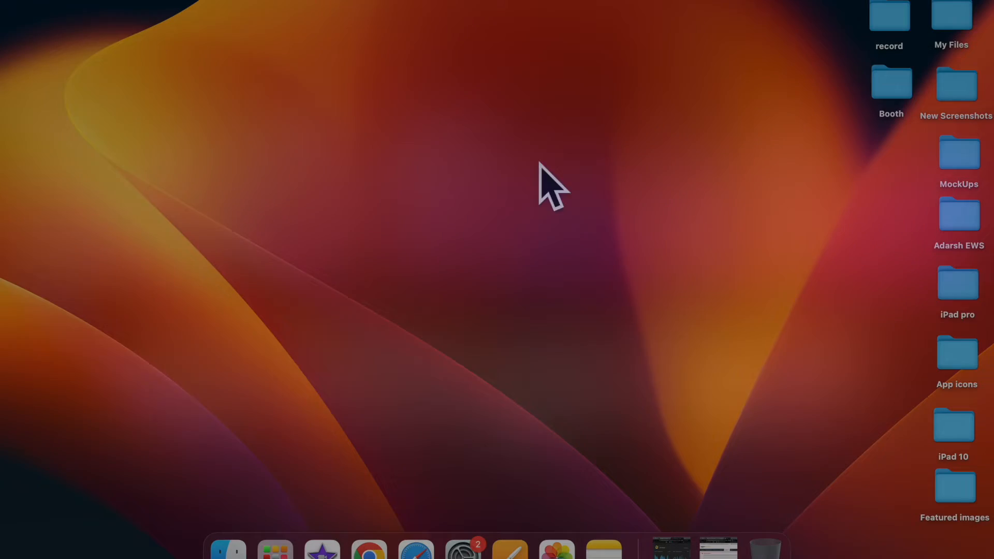
- Trigger the corners to bring up Launchpad, Notification Centre and Quick Note, dismissing the notes each time
click(274, 549)
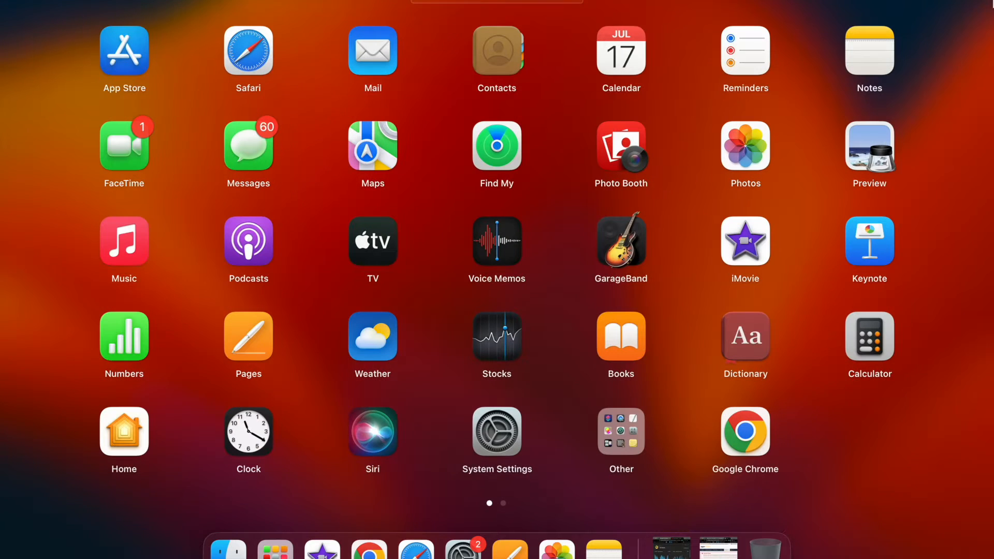
mouse_move(662, 66)
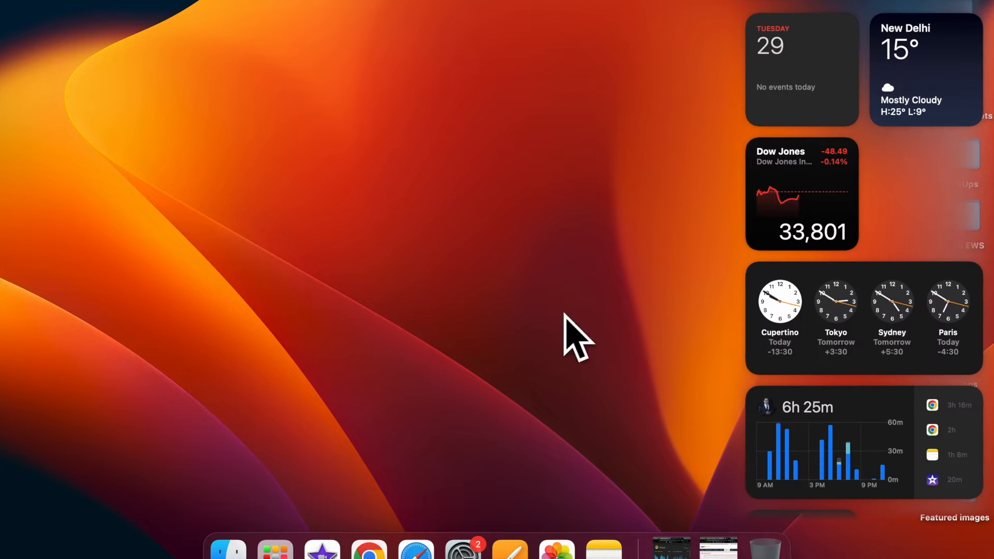
mouse_move(869, 177)
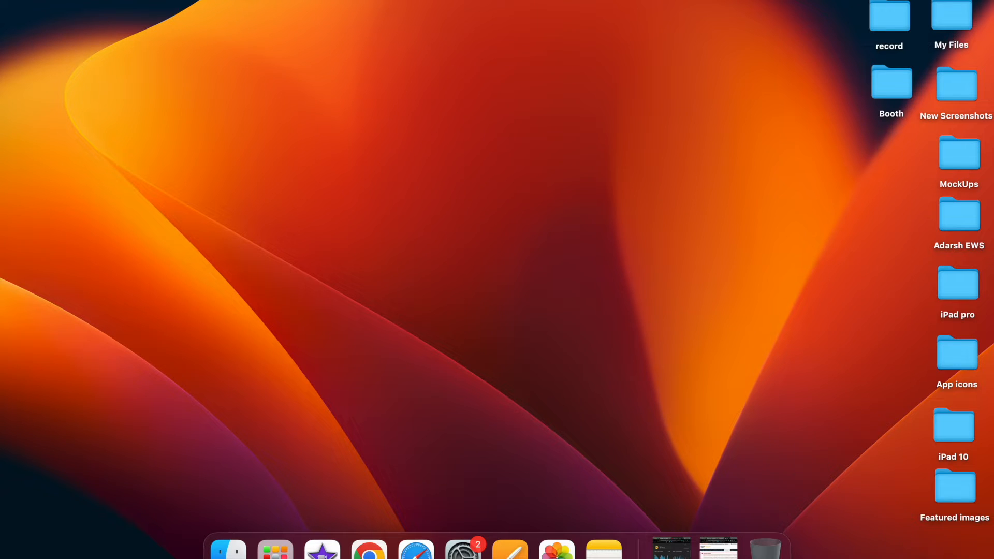
click(602, 549)
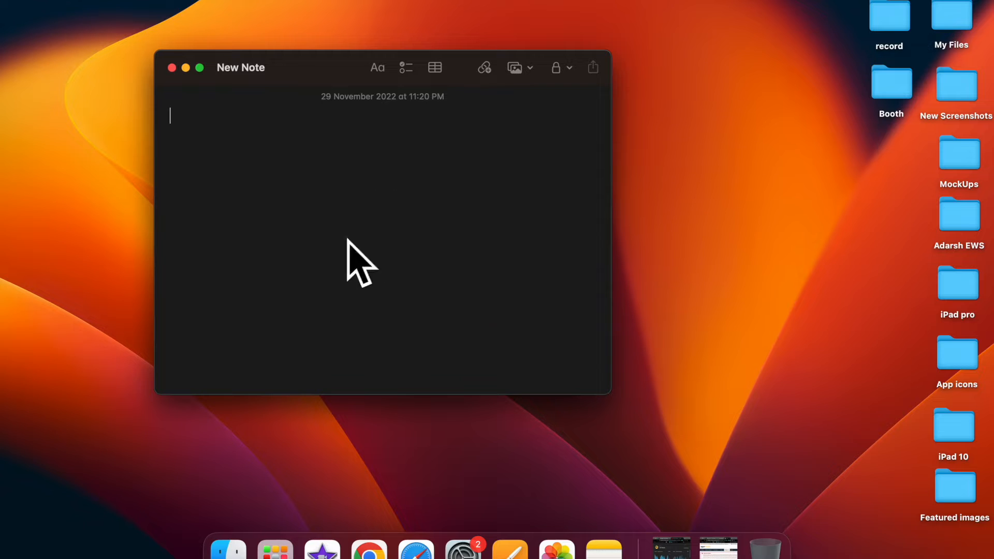
mouse_move(228, 134)
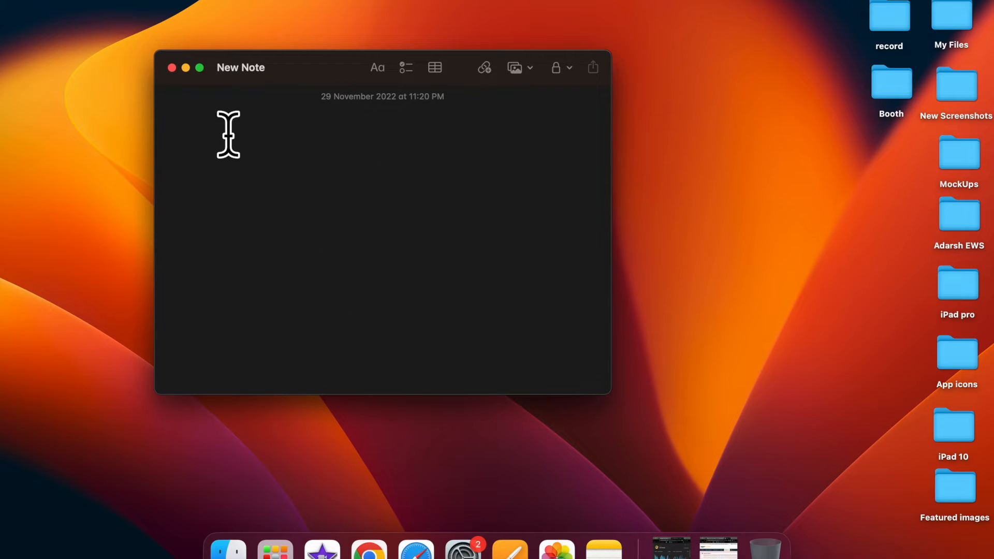
click(171, 68)
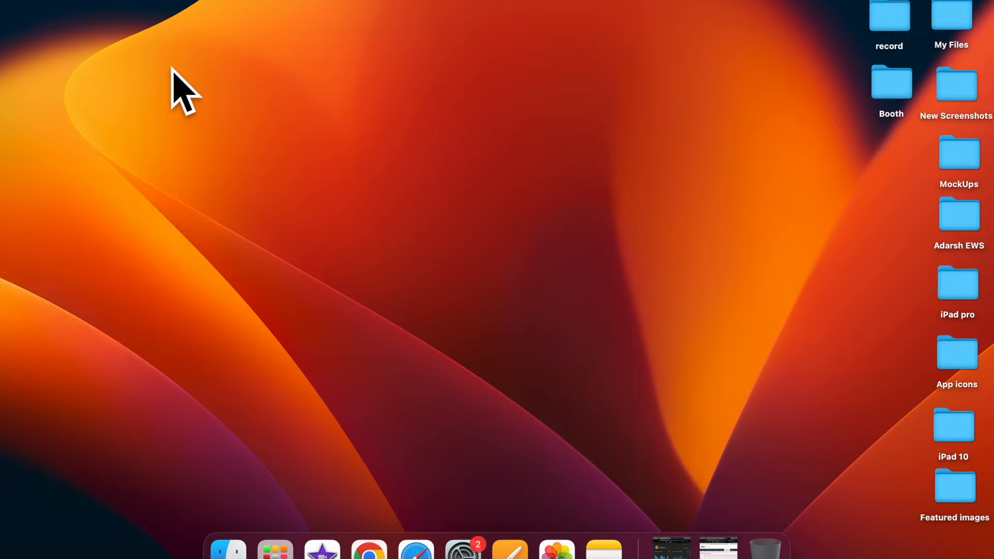
click(603, 549)
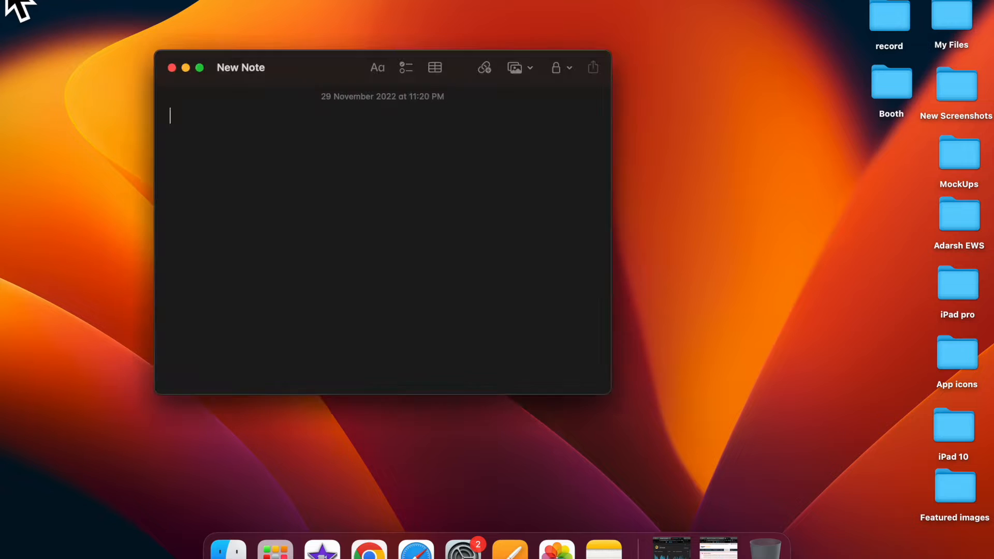
mouse_move(300, 186)
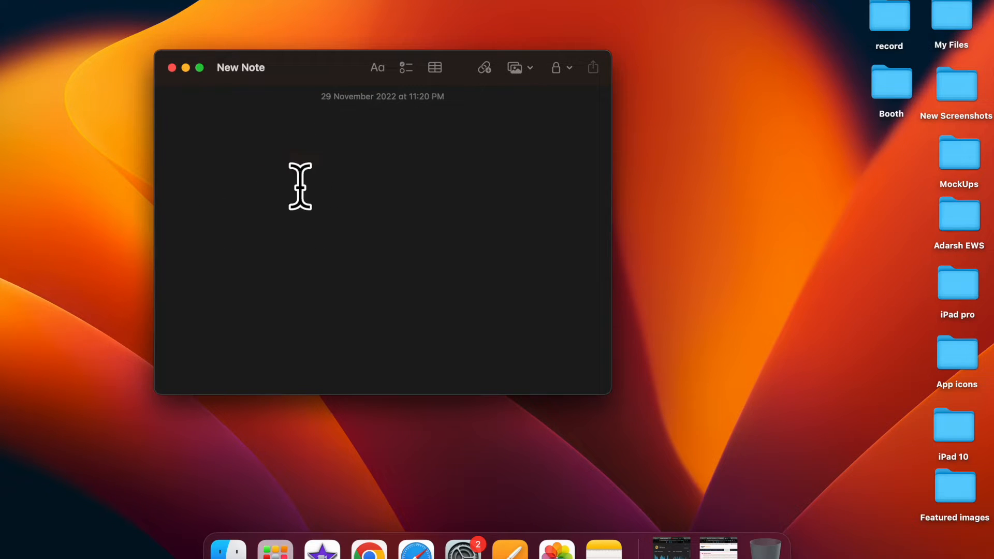
click(185, 68)
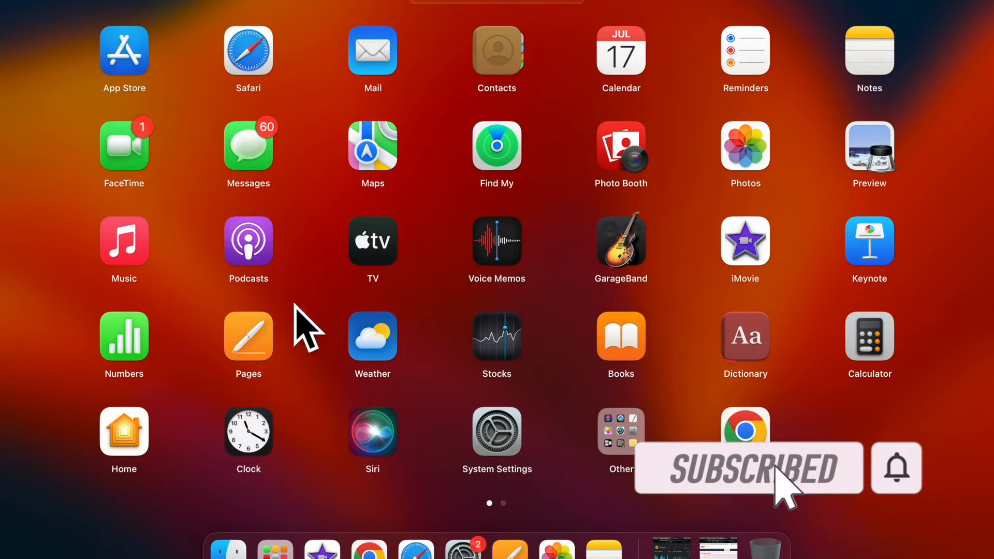
mouse_move(454, 171)
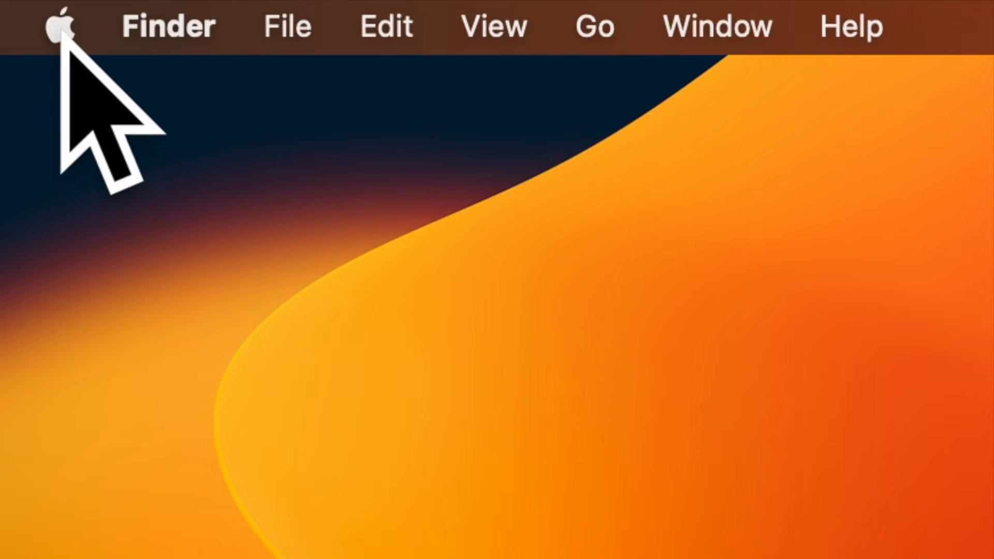
- Reach the Hot Corners sheet under Desktop & Dock from the Apple menu
click(61, 27)
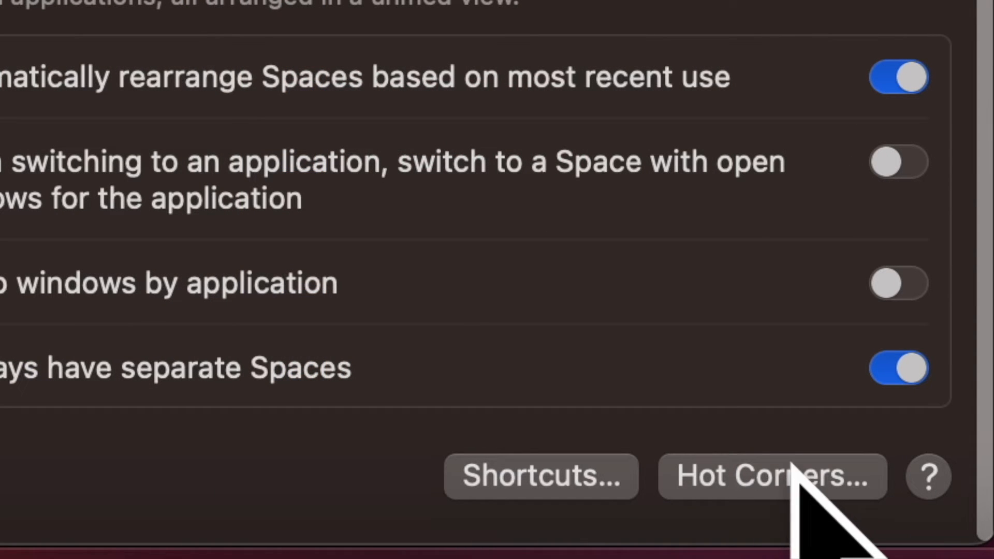
click(773, 476)
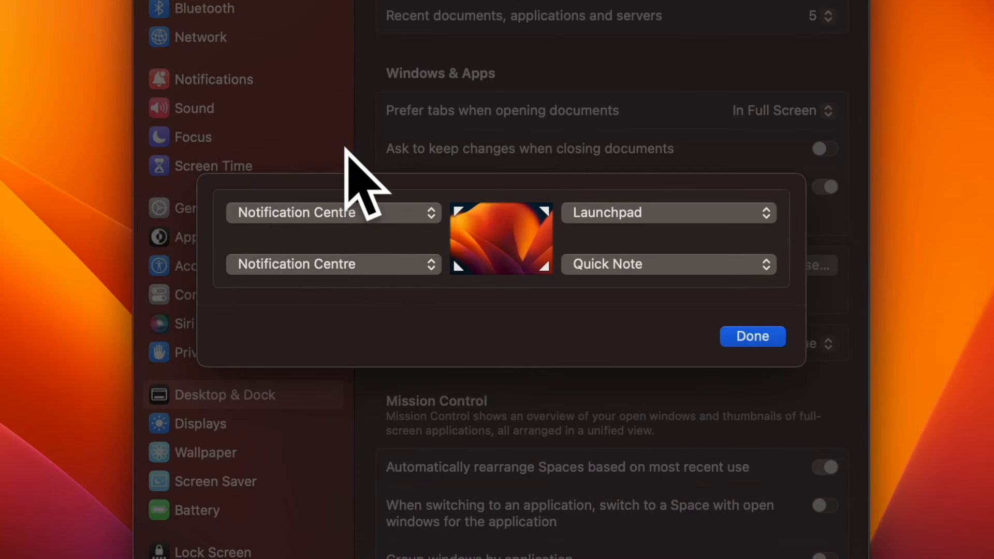
- Assign Mission Control to the bottom-left corner and Quick Note to the top-right corner
click(332, 264)
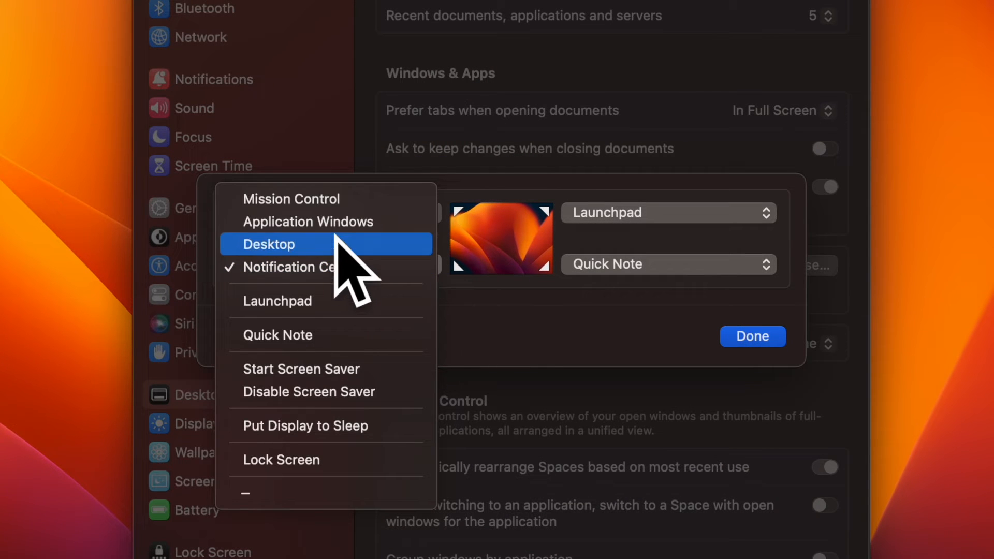
click(269, 245)
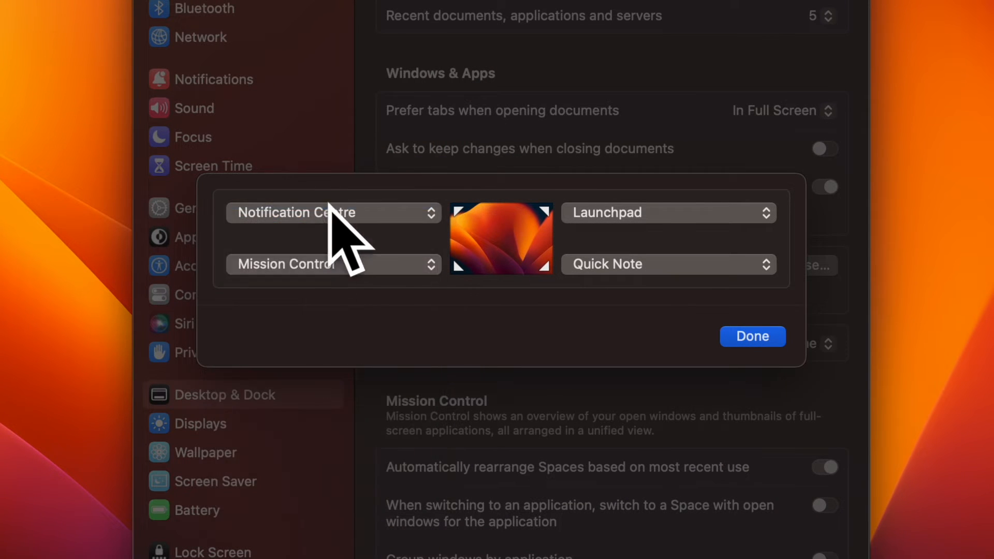
click(668, 212)
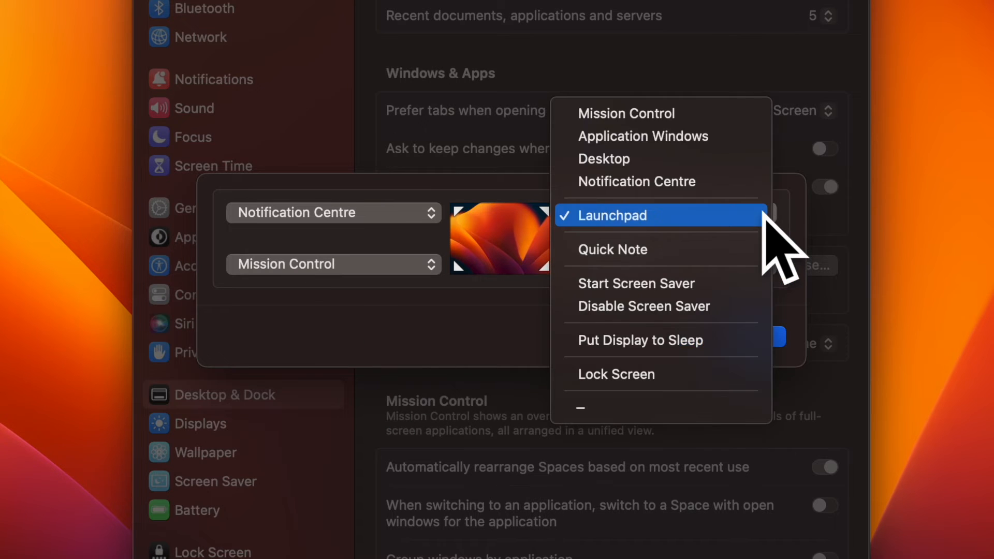
mouse_move(621, 228)
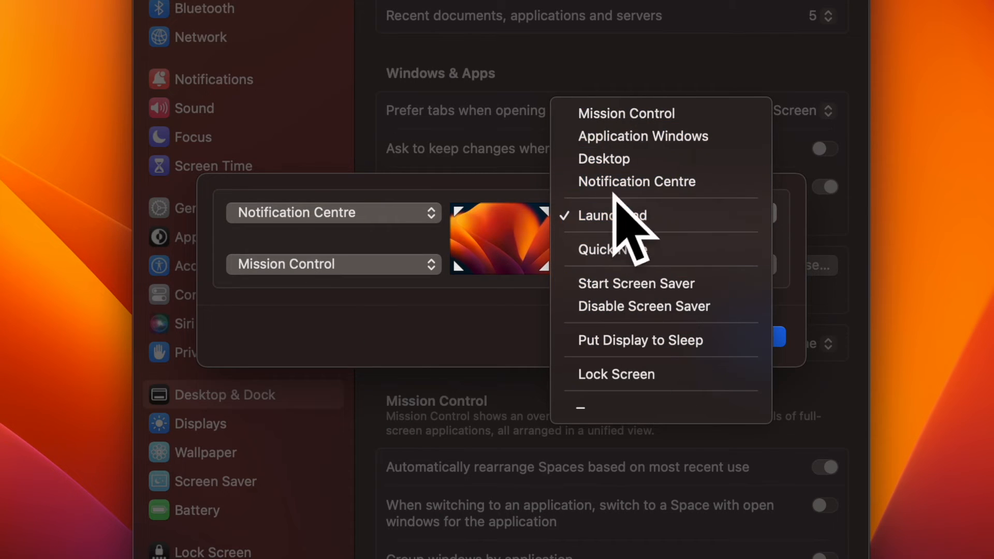
click(603, 250)
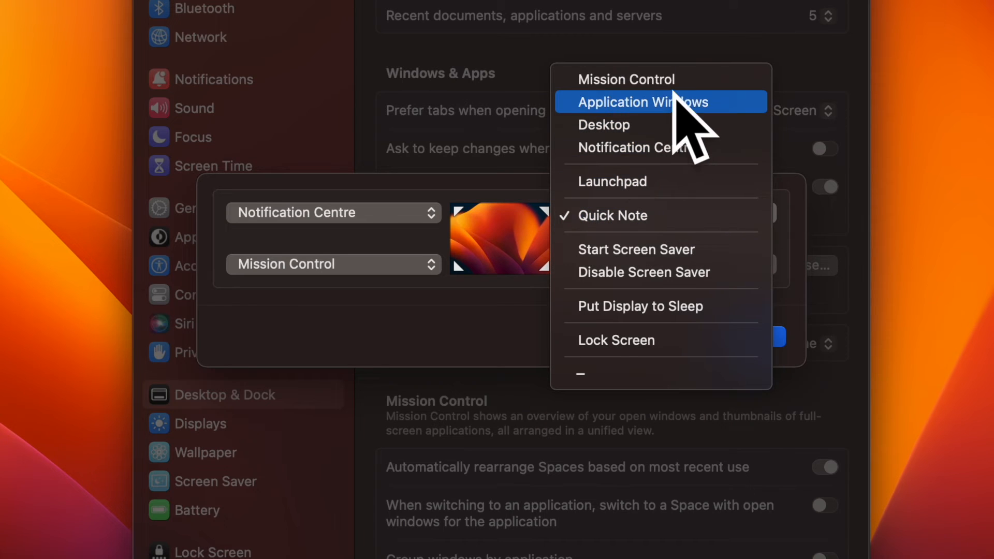
mouse_move(660, 249)
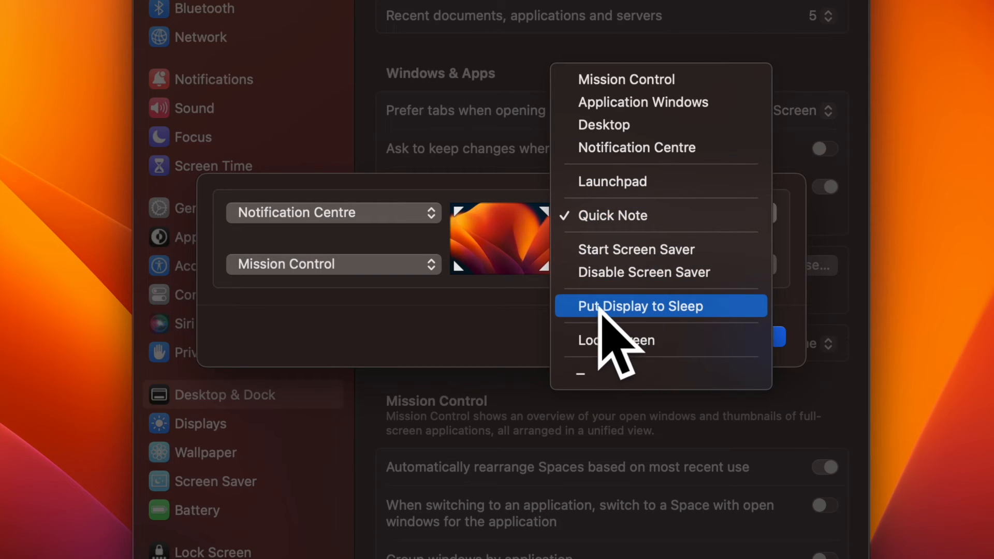
mouse_move(606, 343)
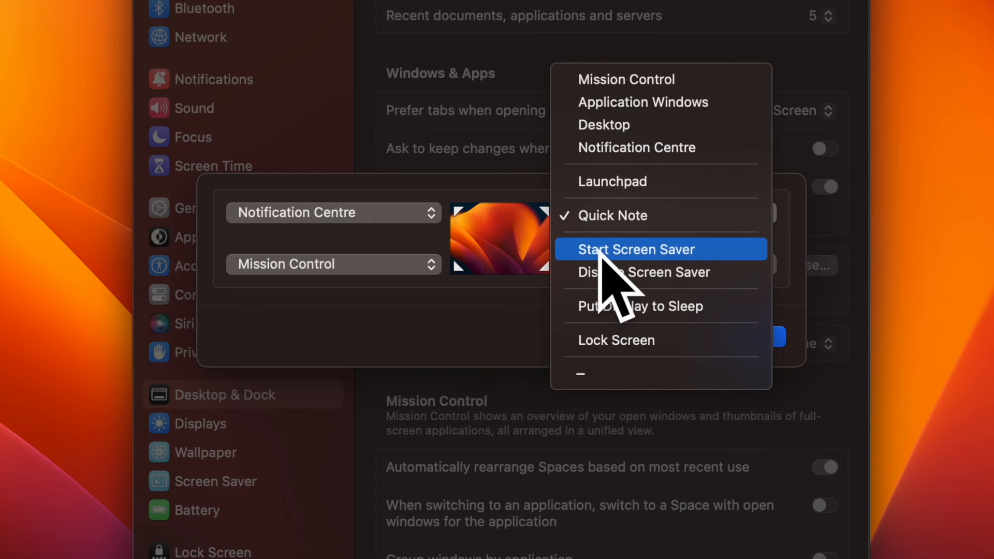
- Assign Start Screen Saver to the top-right corner
click(635, 248)
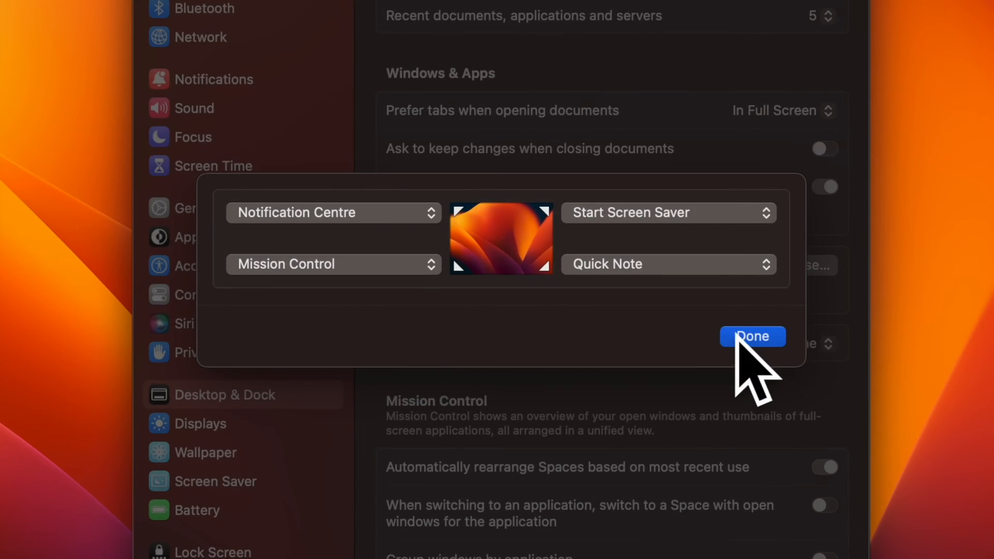
mouse_move(825, 361)
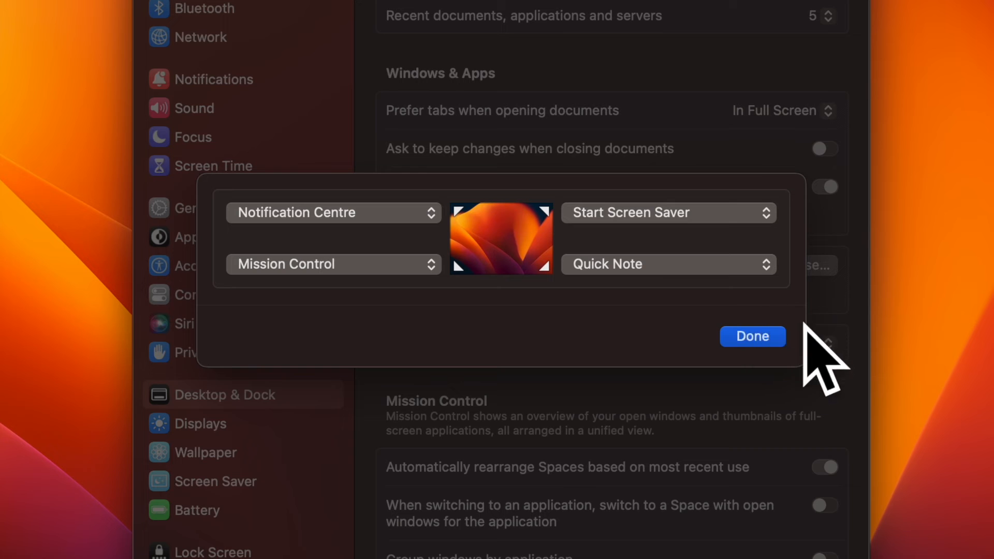
mouse_move(771, 343)
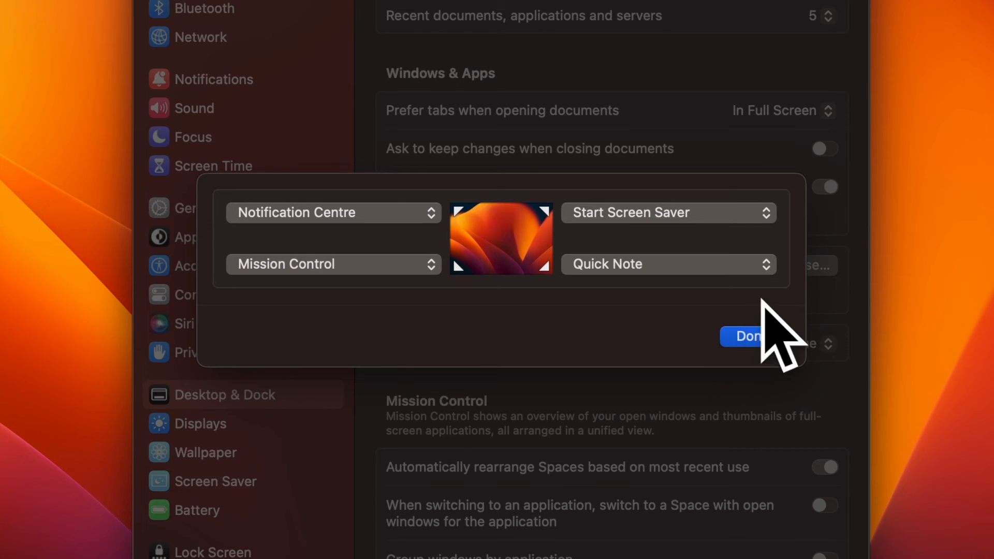
- Confirm the corner settings with Done and test the corners from the desktop, ending on a blank Quick Note
click(746, 337)
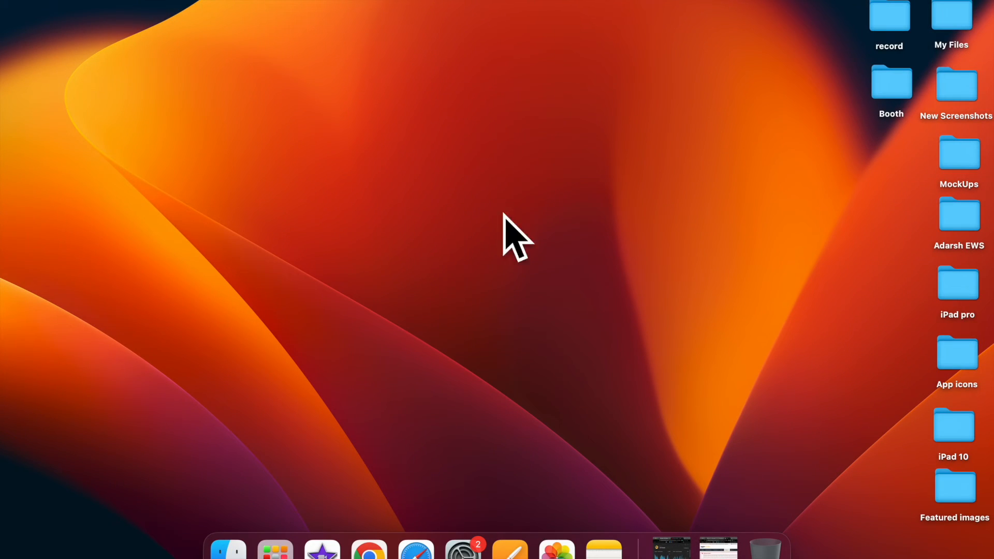
click(274, 549)
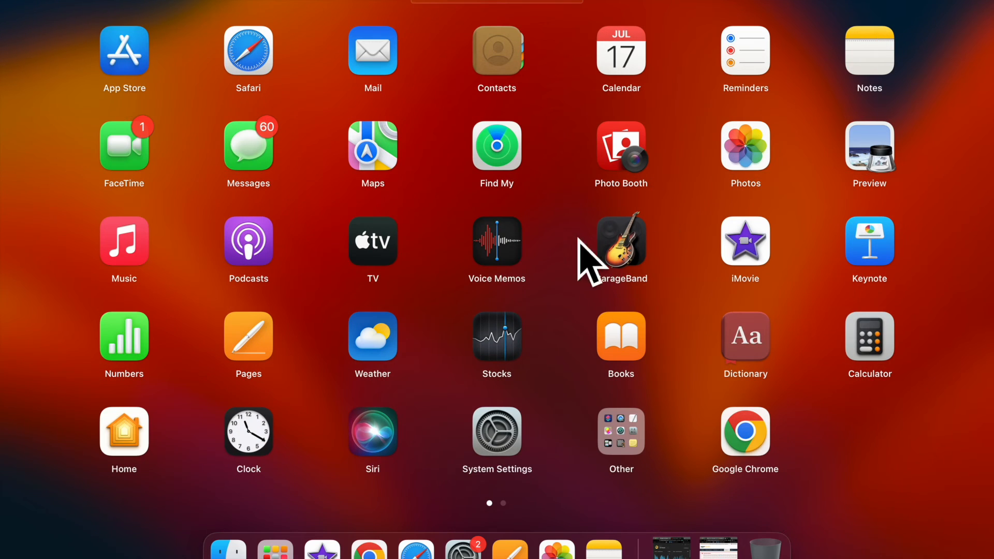
mouse_move(566, 179)
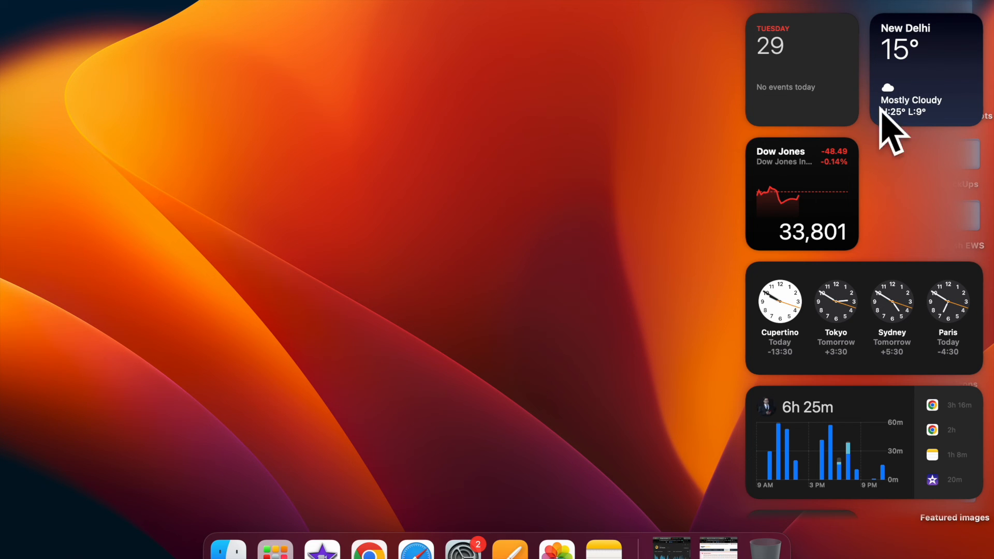
mouse_move(643, 266)
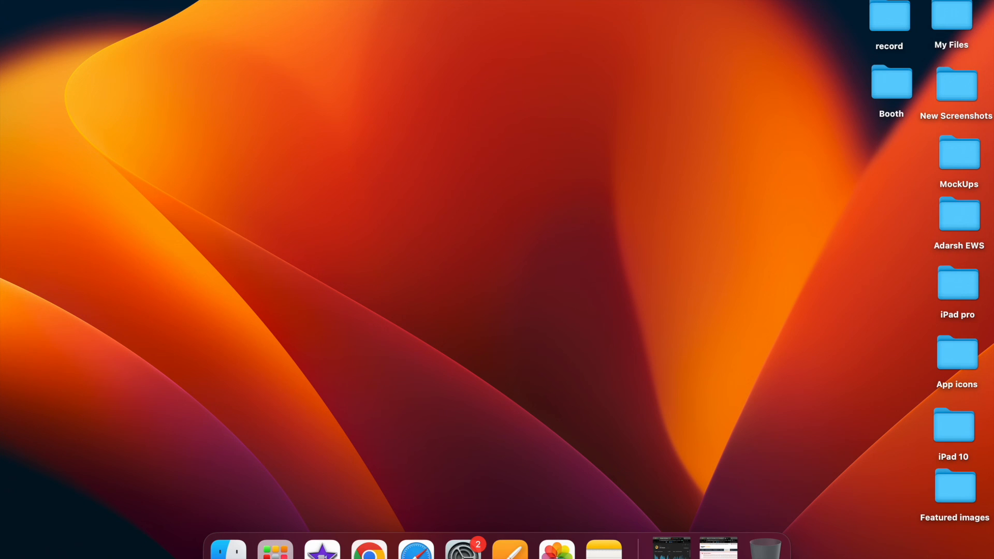
click(603, 549)
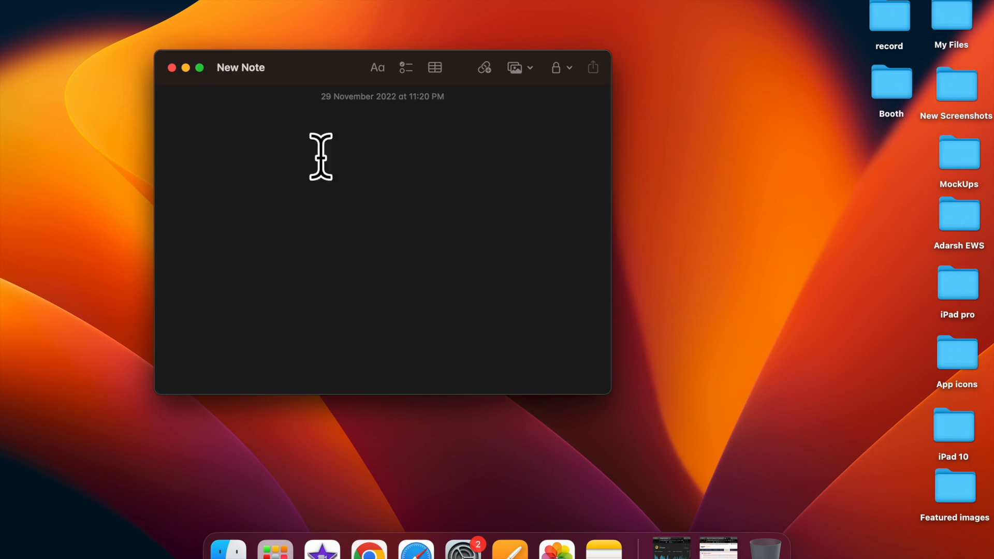
mouse_move(442, 182)
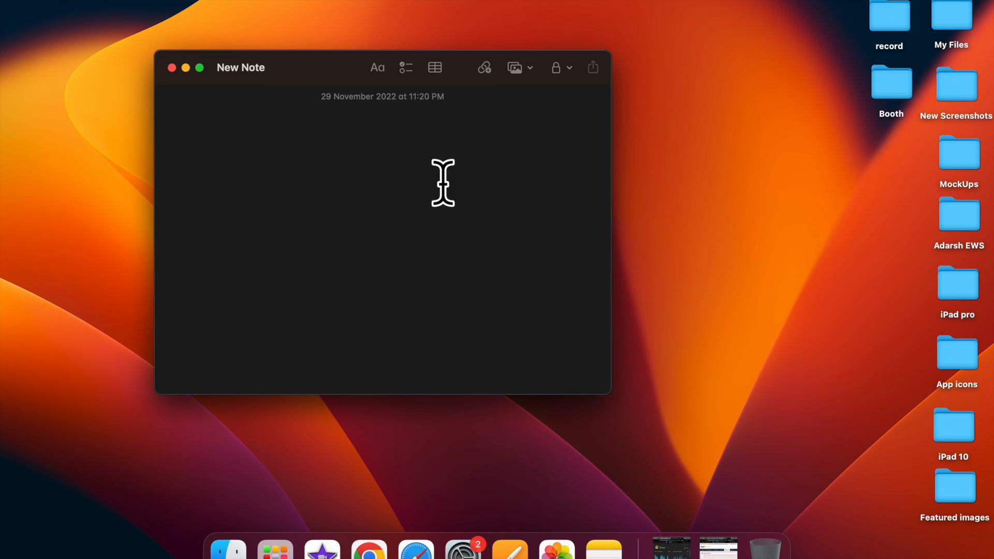
mouse_move(187, 104)
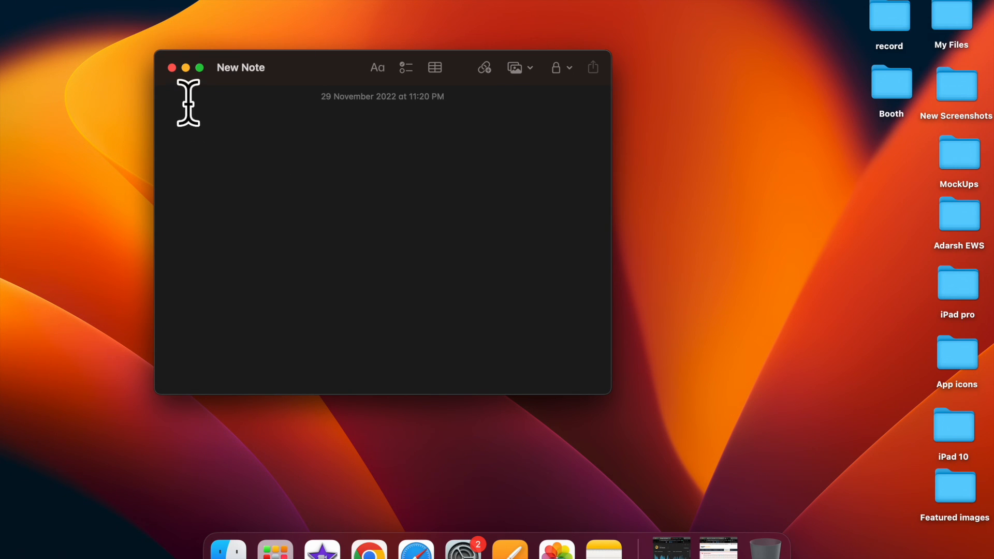